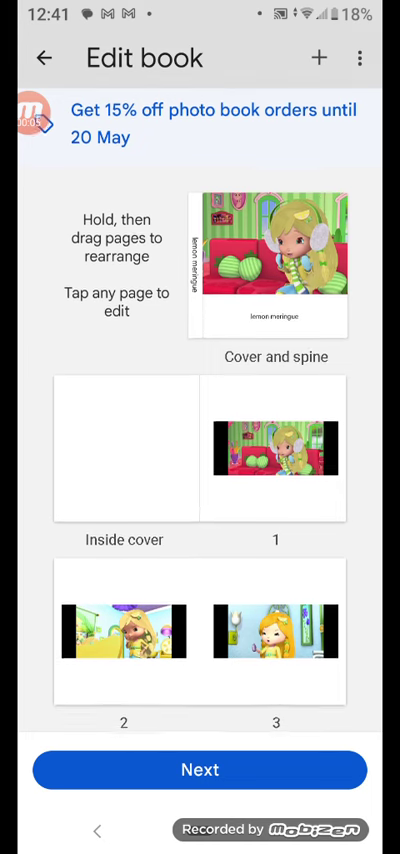
scroll("down", 3)
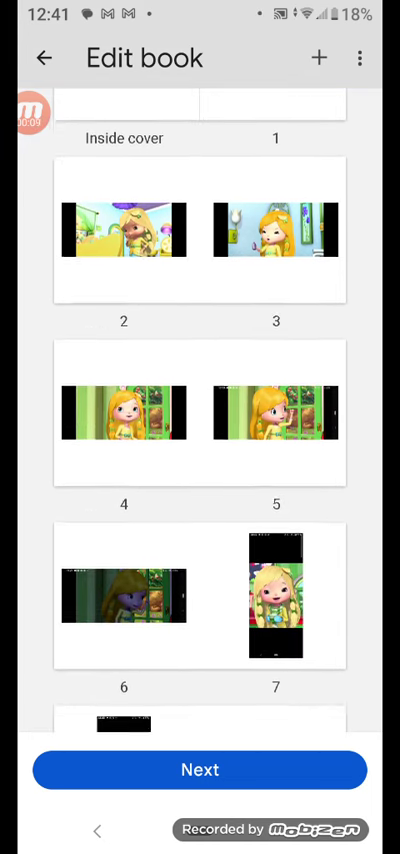
scroll("down", 3)
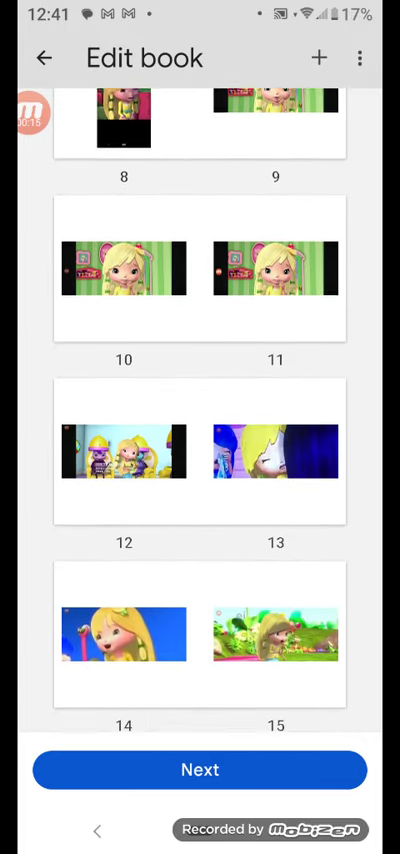
scroll("down", 3)
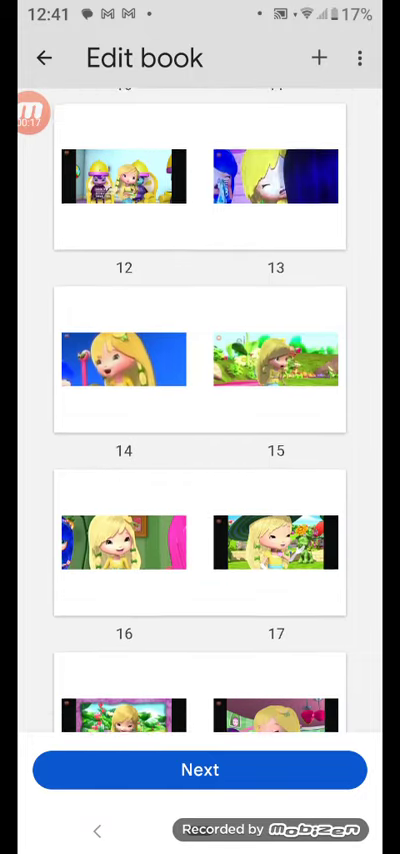
scroll("down", 3)
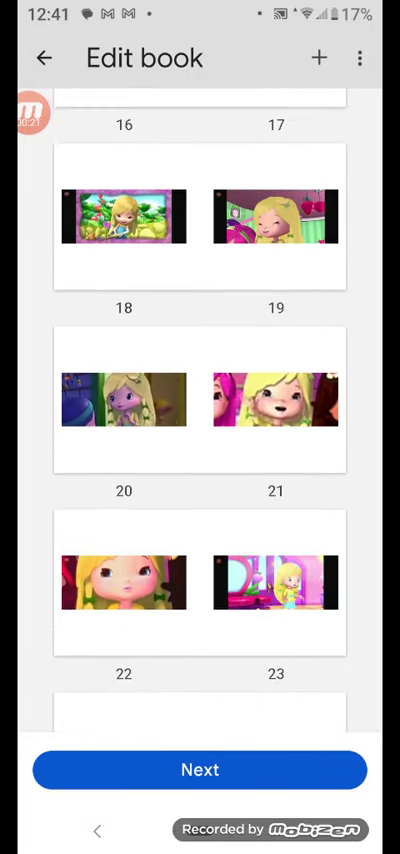
scroll("down", 3)
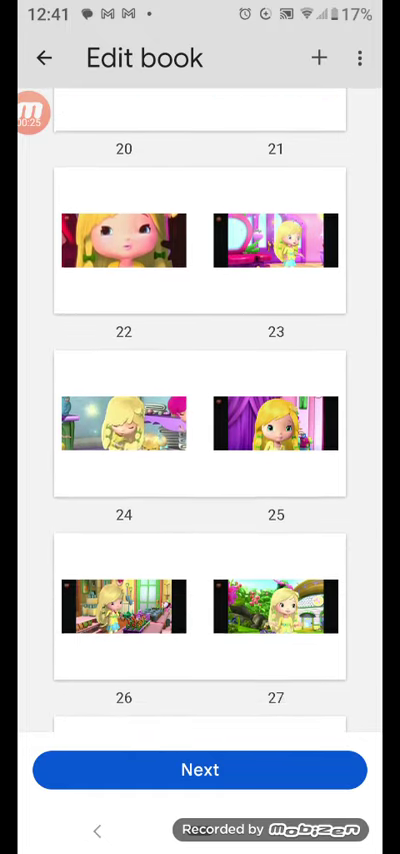
scroll("down", 3)
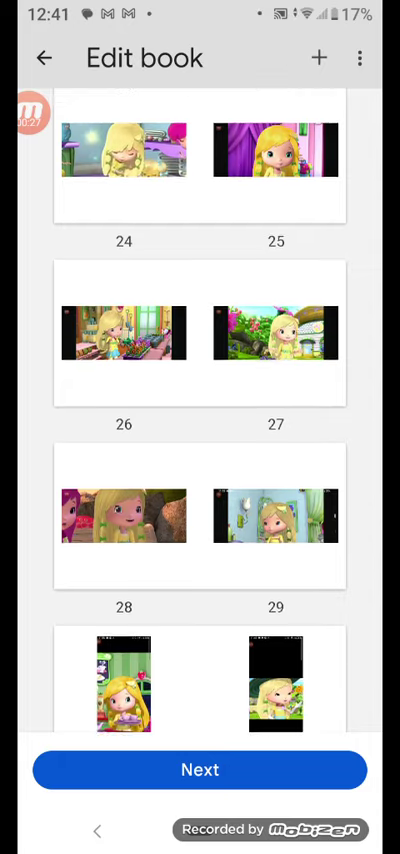
scroll("down", 3)
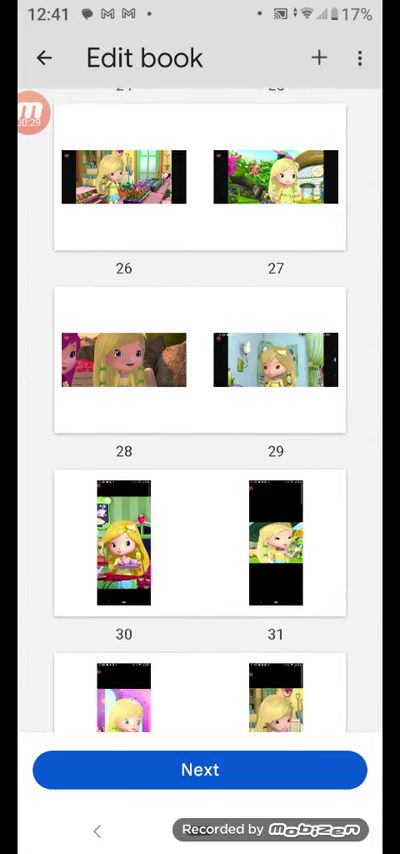
scroll("down", 3)
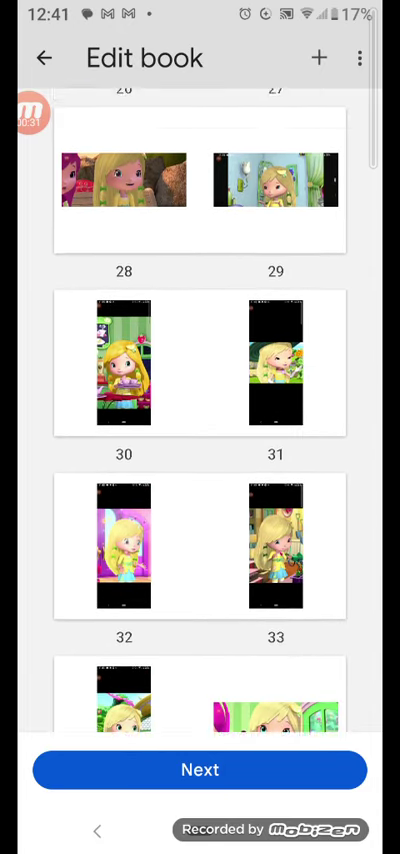
scroll("down", 3)
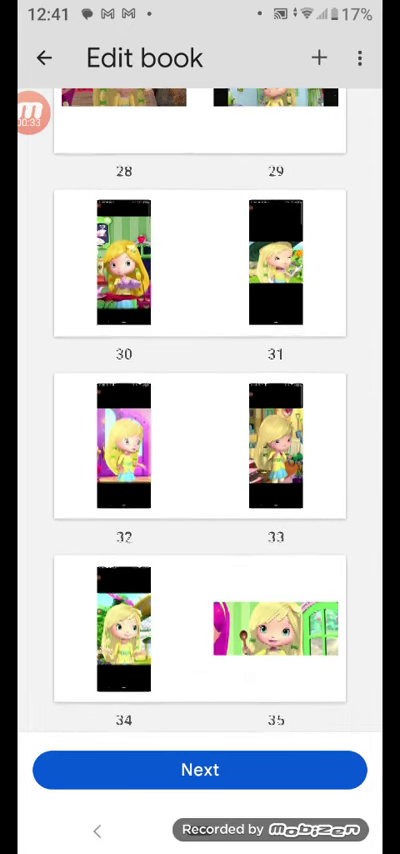
scroll("down", 3)
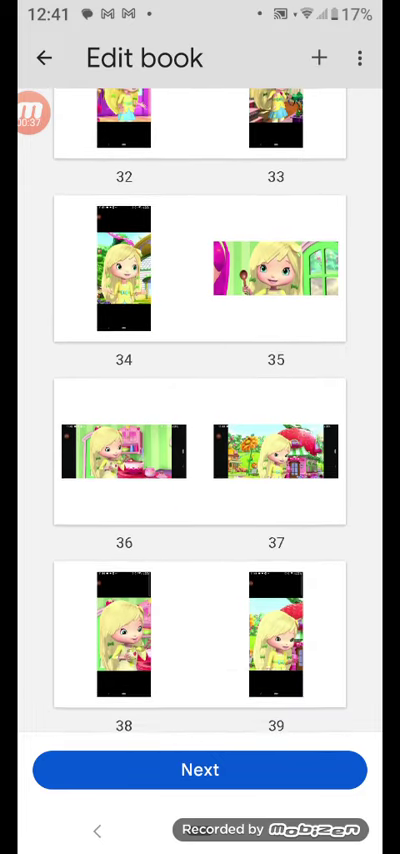
scroll("down", 3)
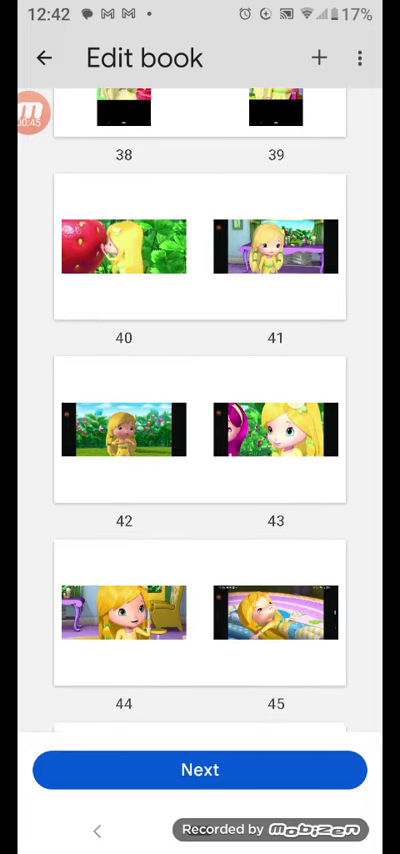
scroll("down", 3)
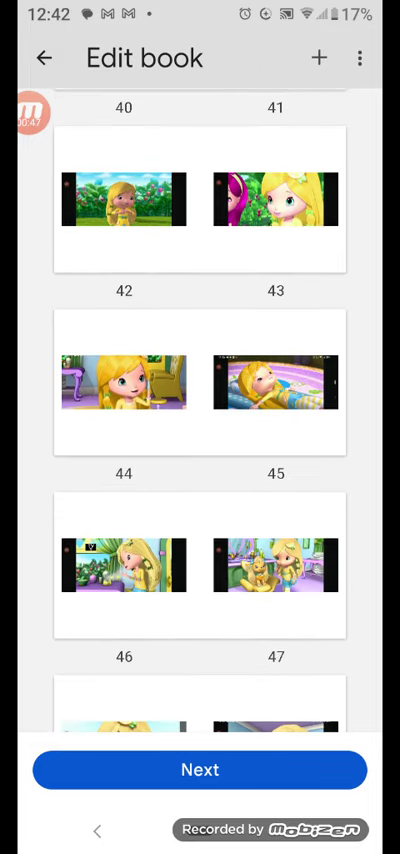
scroll("down", 3)
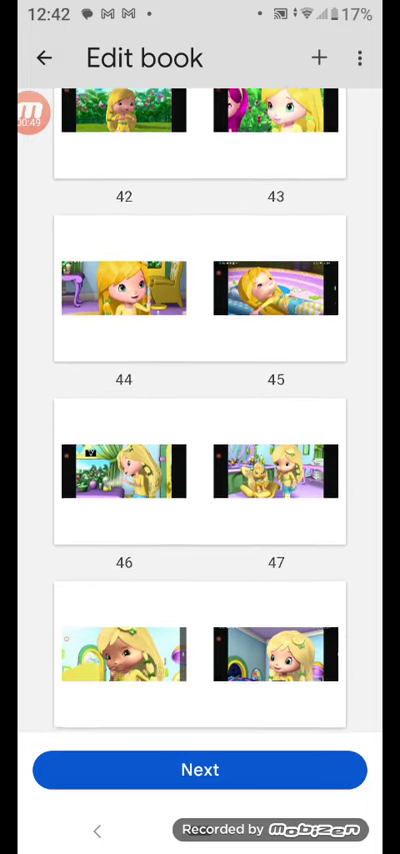
scroll("down", 3)
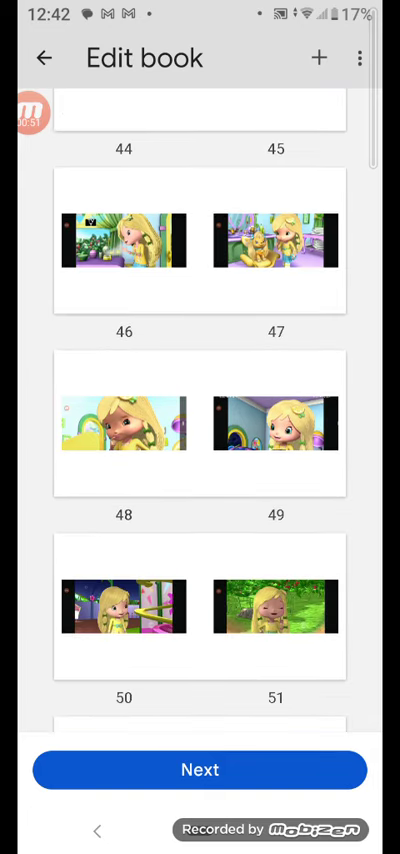
scroll("down", 3)
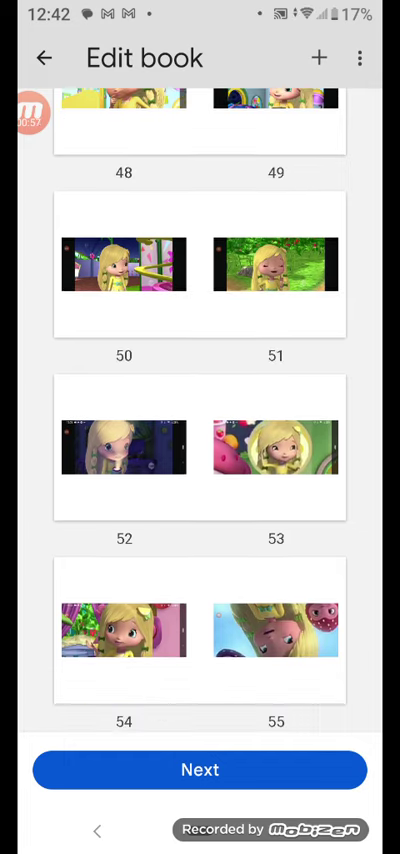
scroll("down", 3)
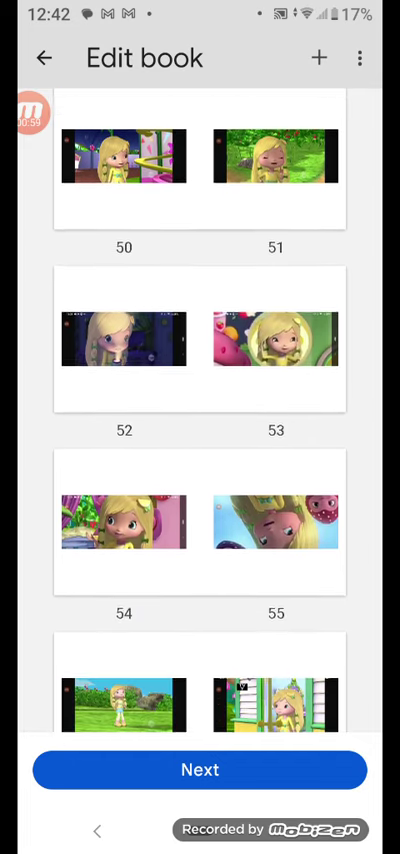
scroll("down", 3)
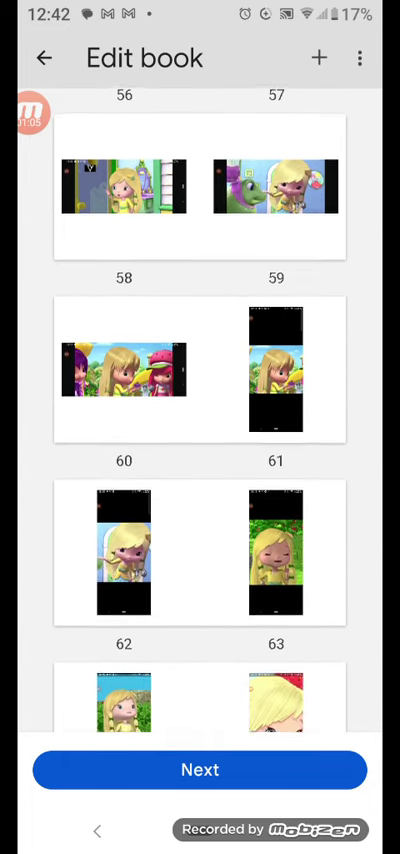
scroll("up", 3)
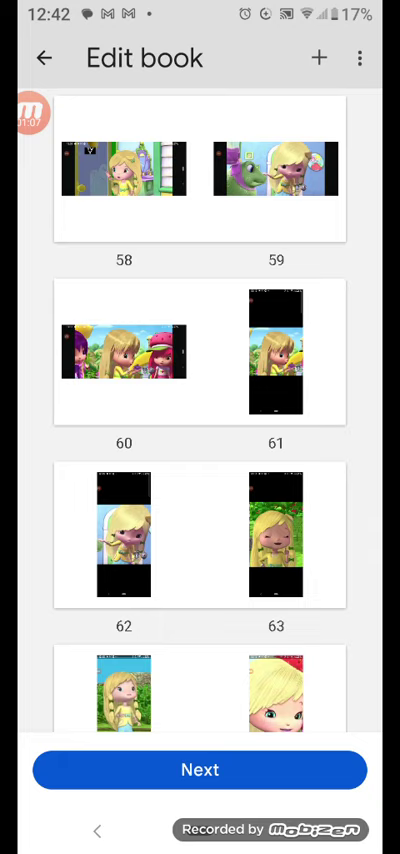
scroll("down", 3)
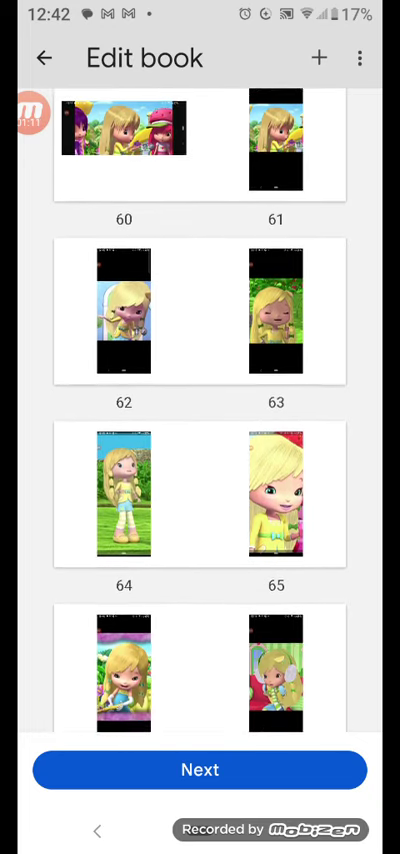
scroll("down", 3)
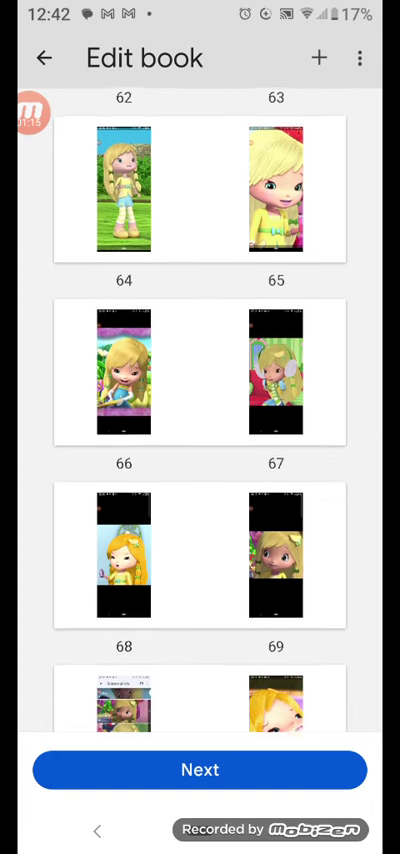
scroll("down", 3)
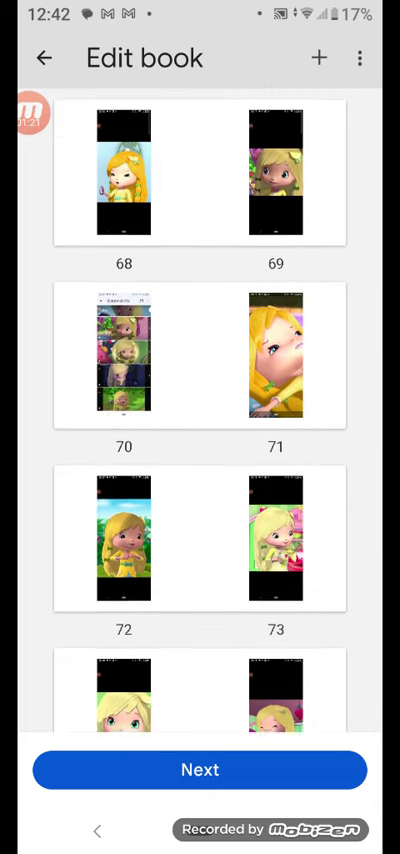
scroll("down", 3)
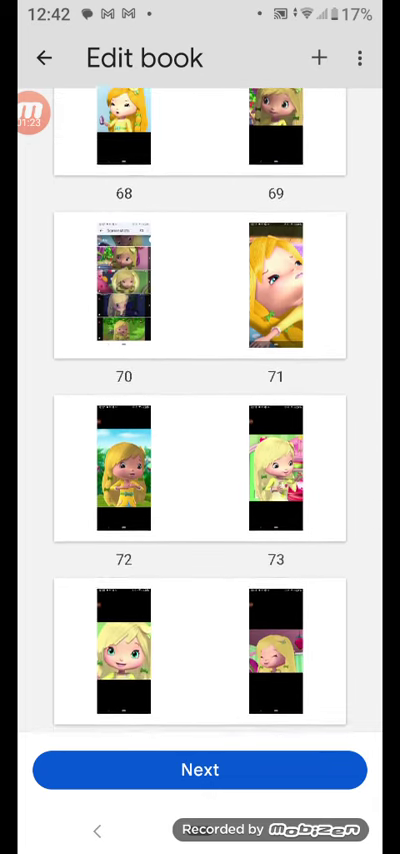
scroll("down", 3)
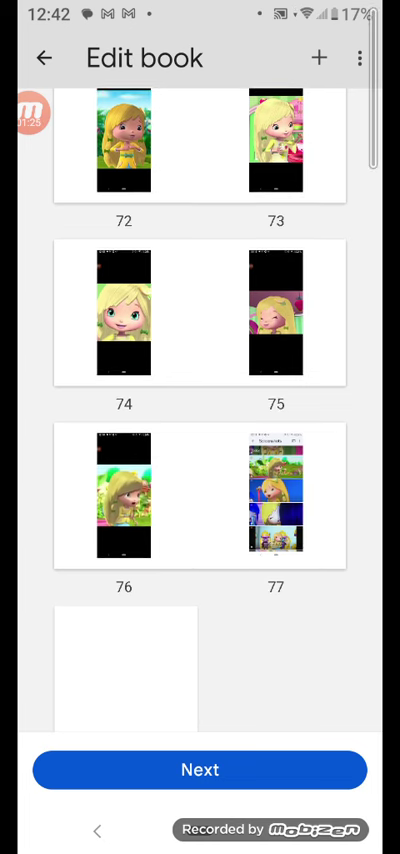